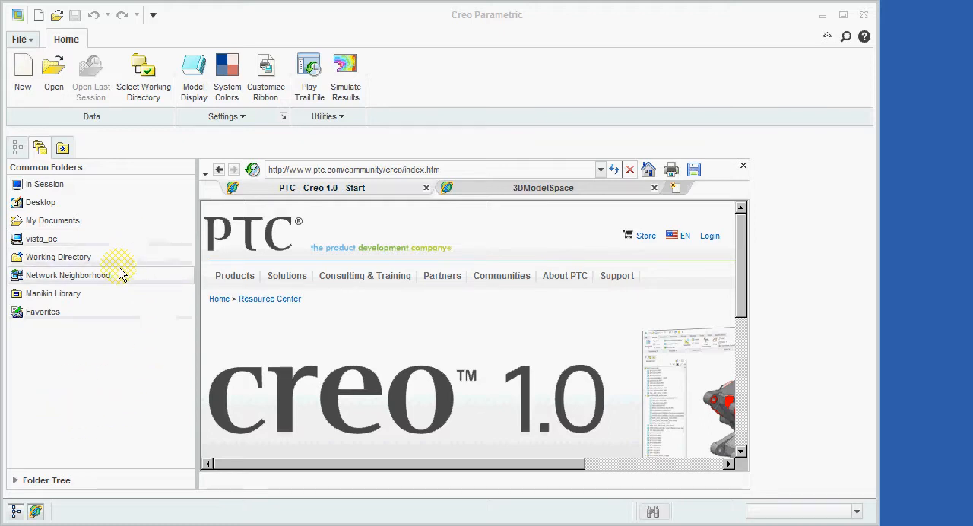
mouse_move(277, 344)
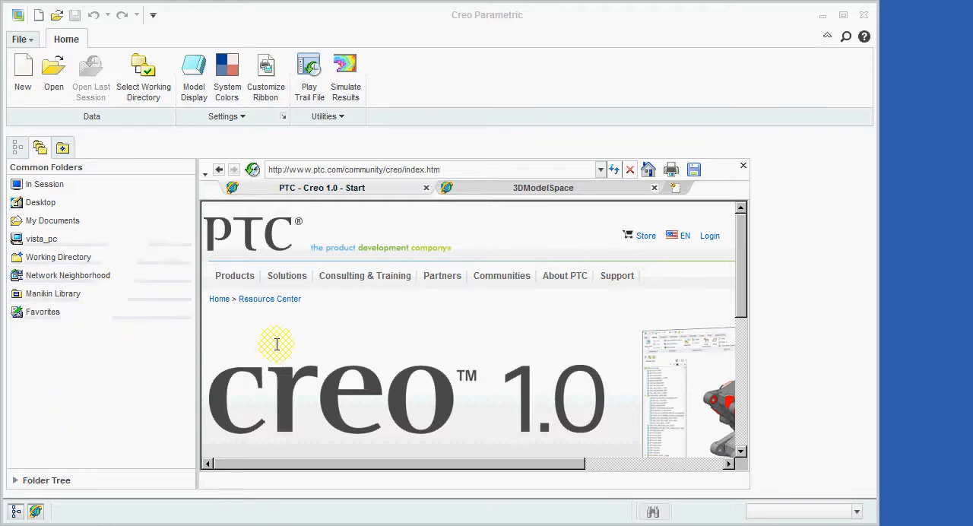
mouse_move(388, 372)
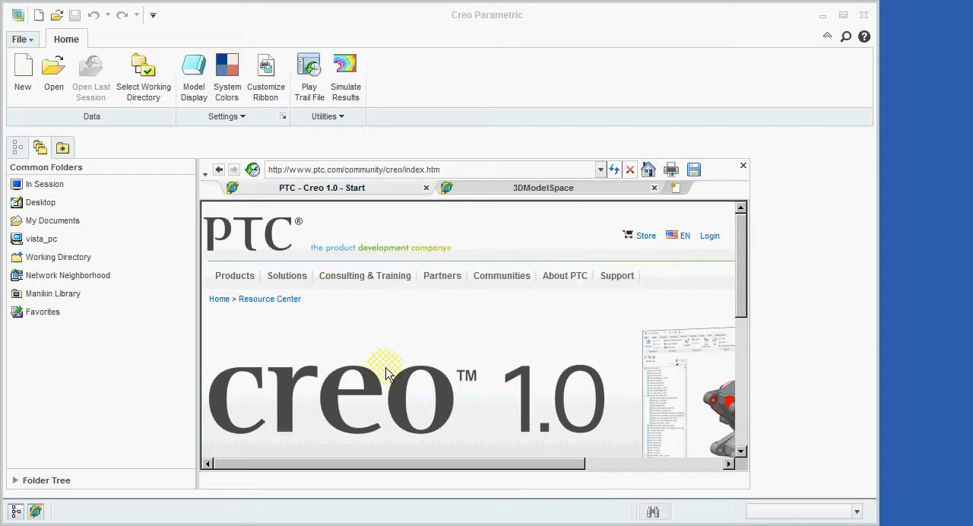
mouse_move(450, 298)
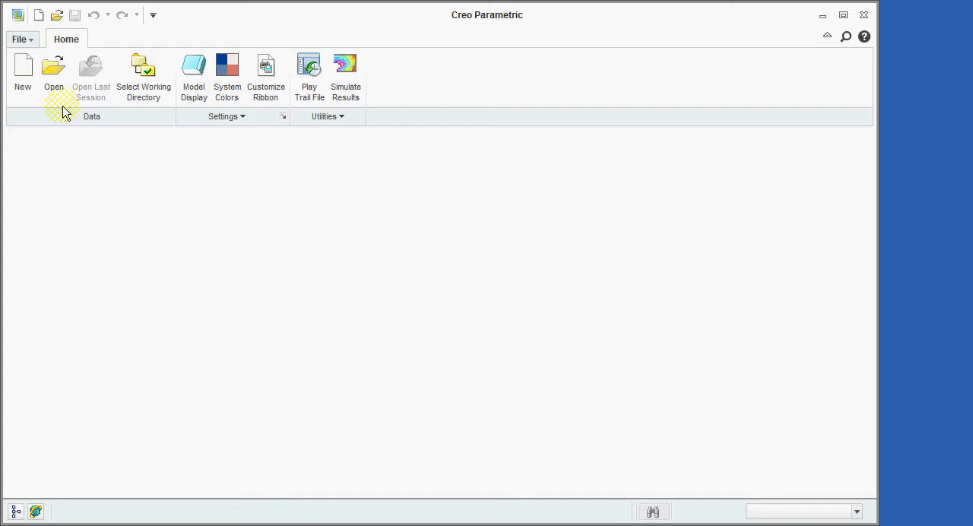
mouse_move(183, 80)
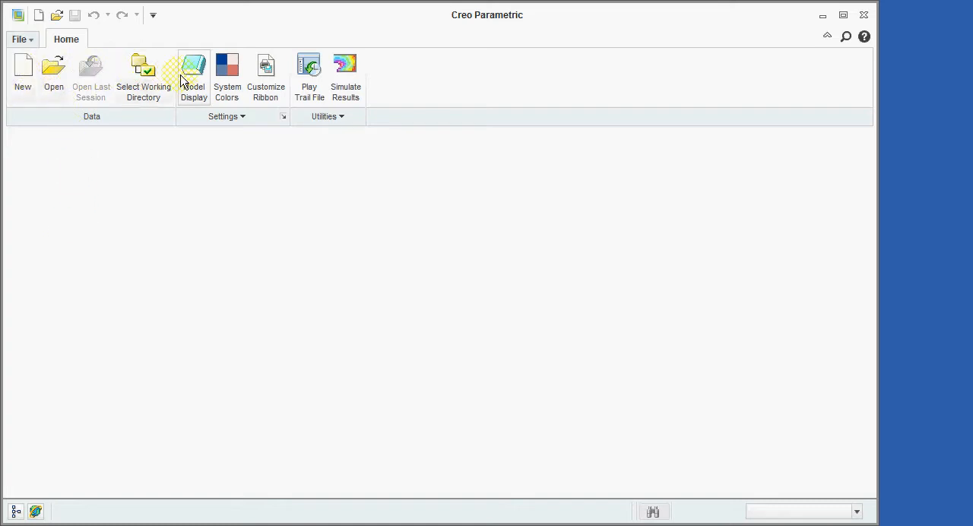
mouse_move(408, 84)
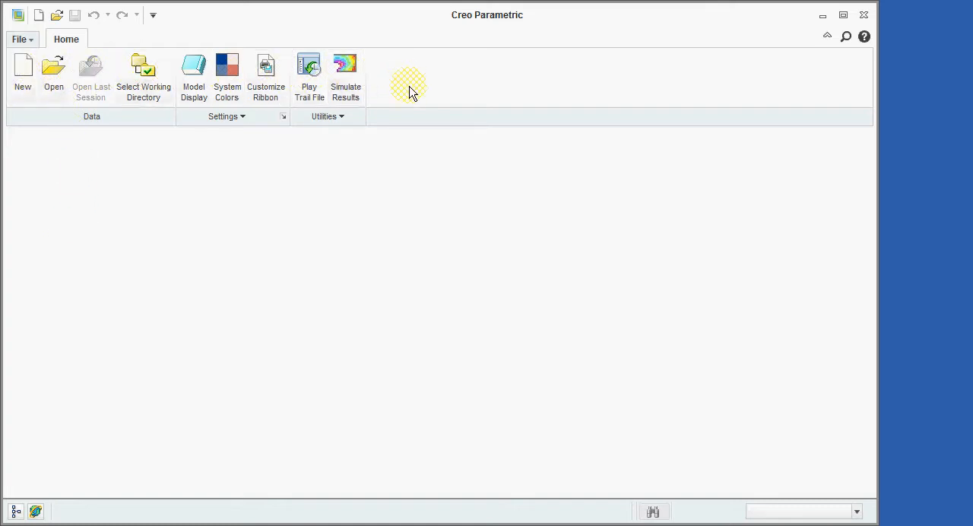
mouse_move(85, 156)
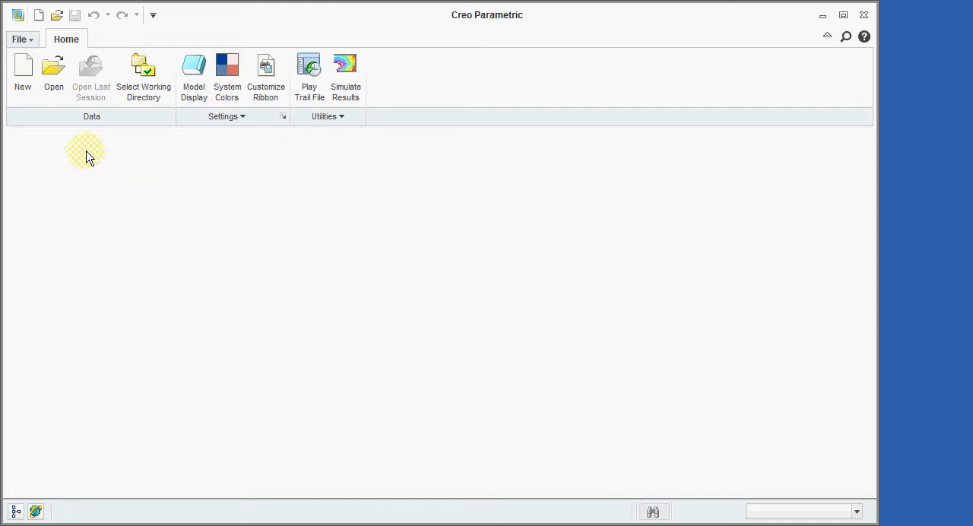
mouse_move(72, 155)
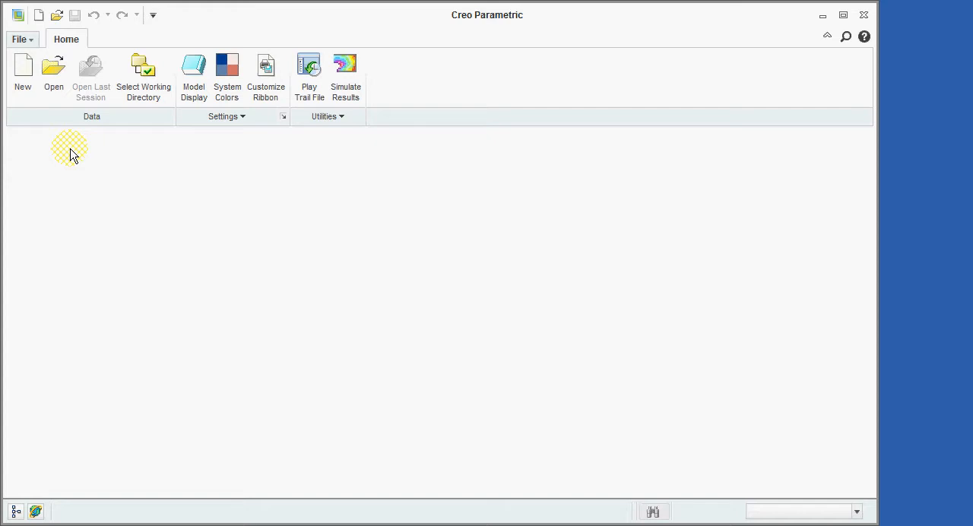
mouse_move(60, 146)
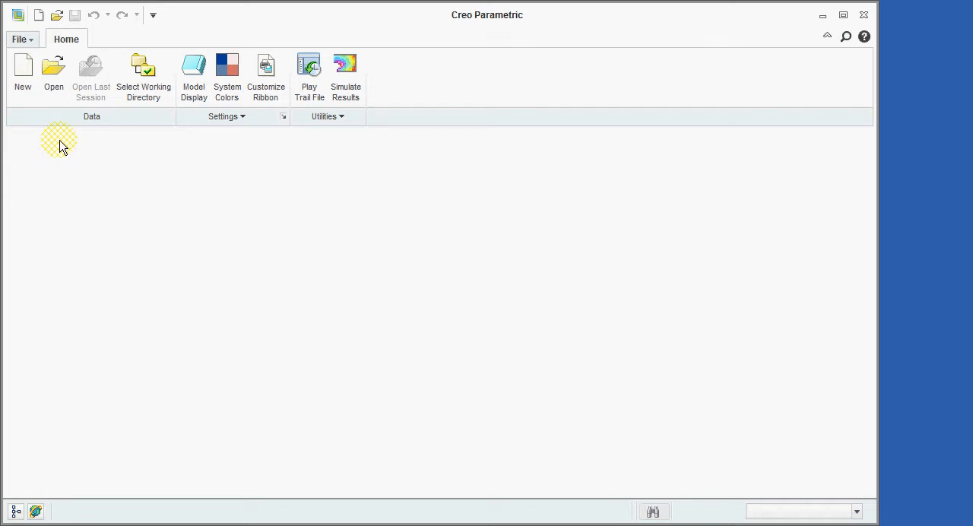
mouse_move(23, 73)
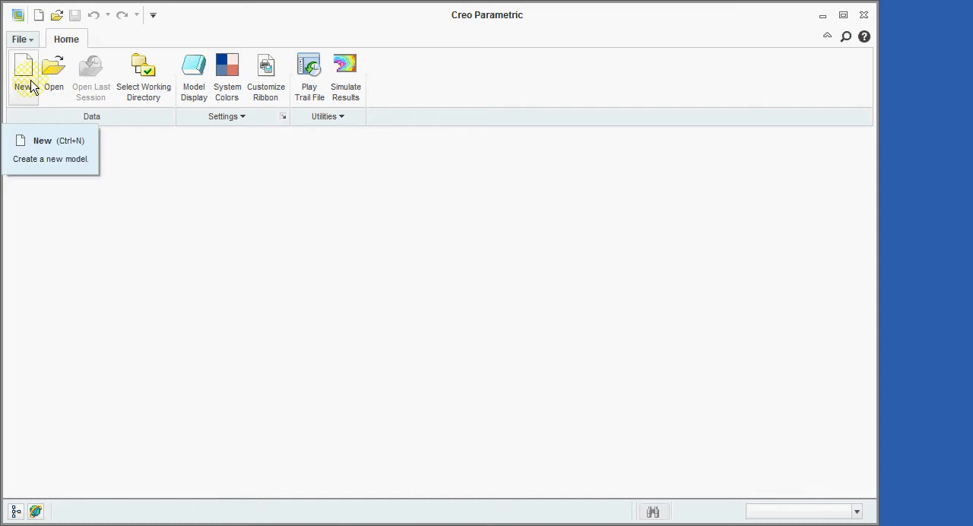
mouse_move(22, 40)
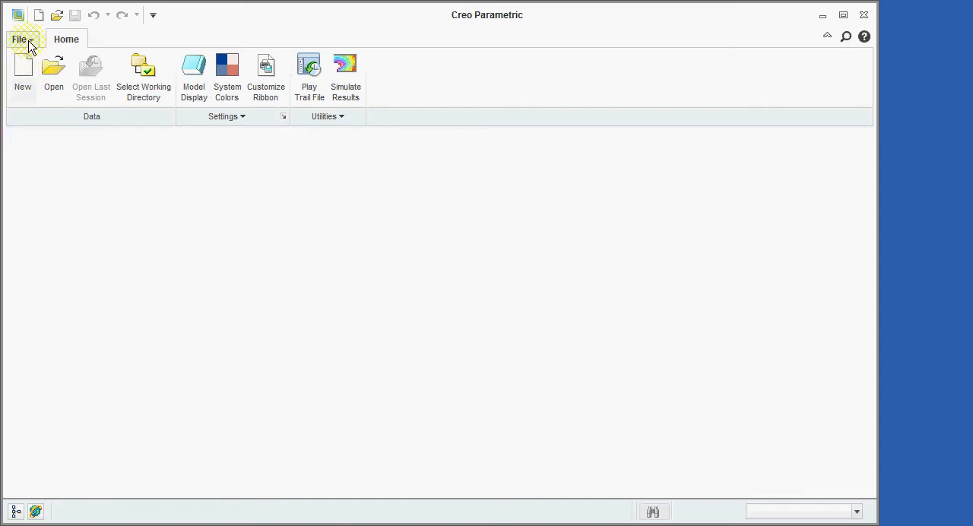
Step: Bring up the File Open dialog showing the Creo_Tutorial_Files part models
left_click(20, 39)
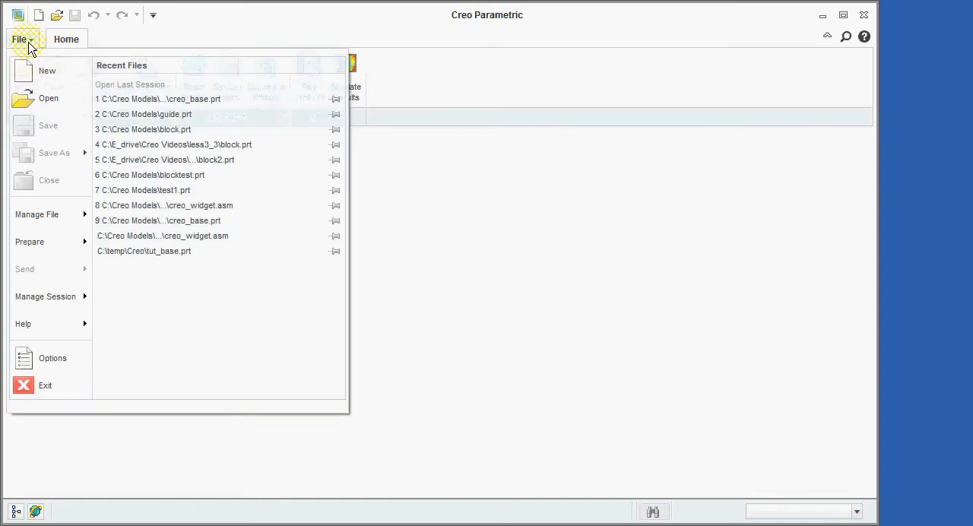
mouse_move(48, 98)
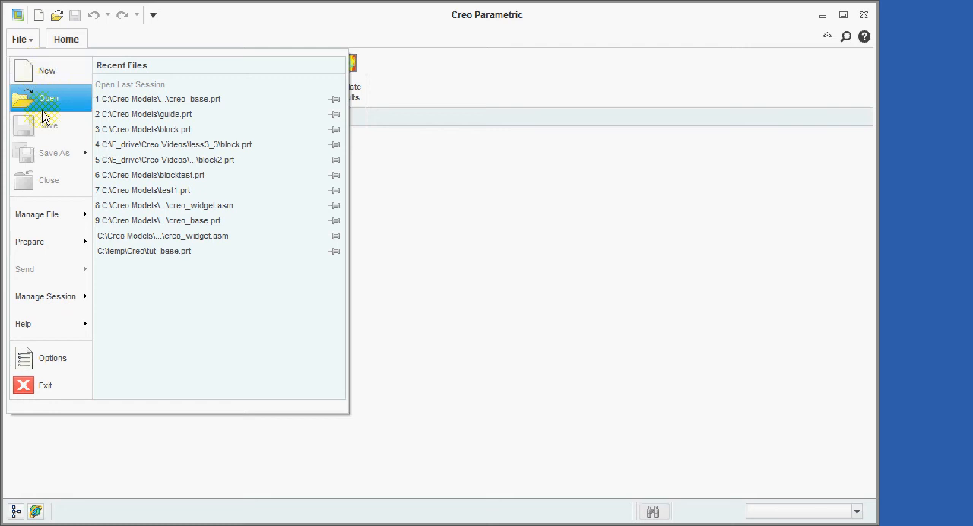
mouse_move(53, 152)
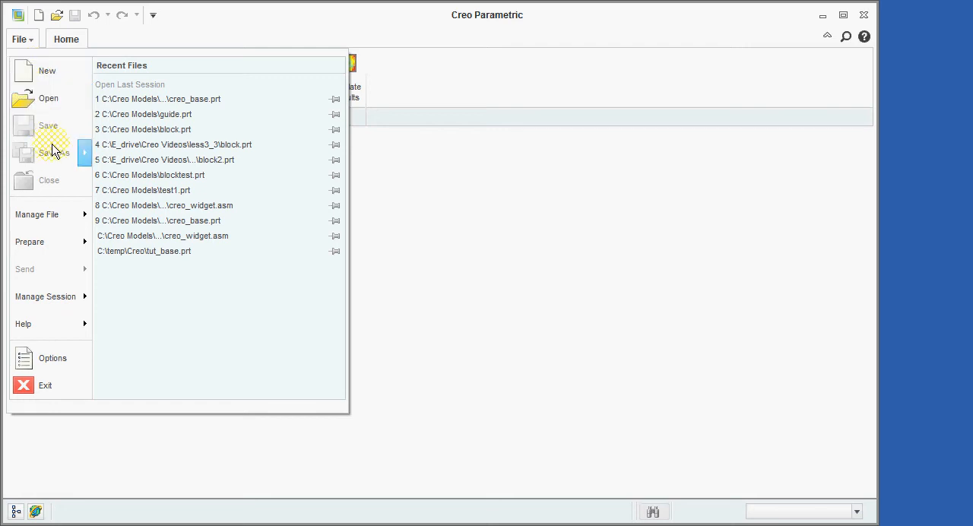
mouse_move(52, 156)
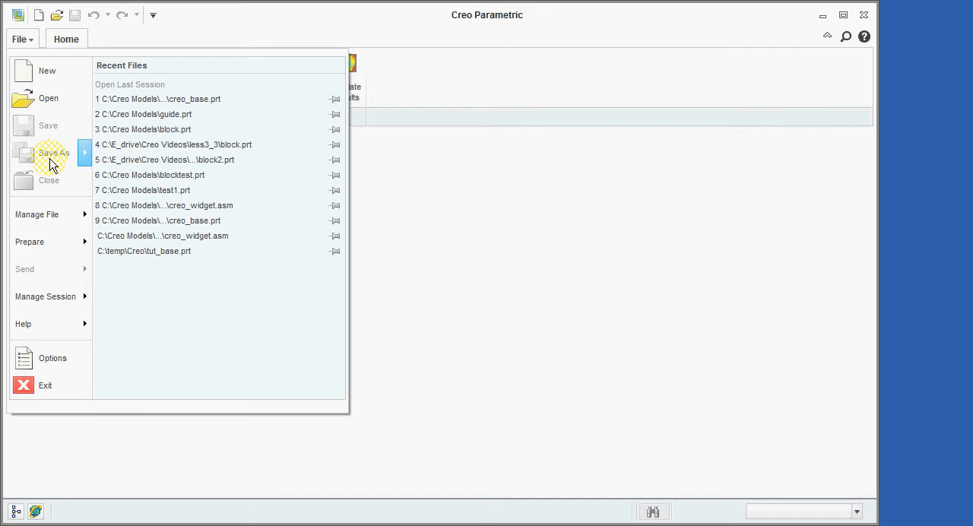
mouse_move(48, 98)
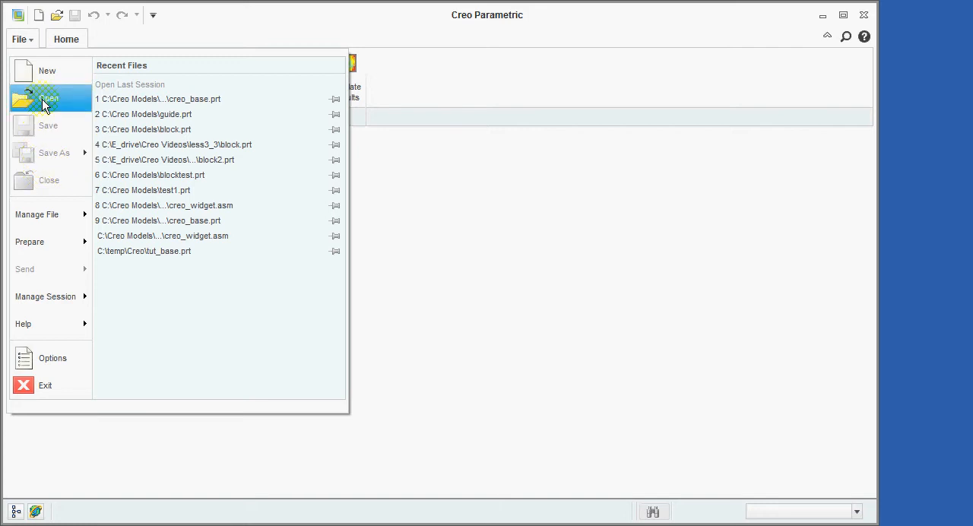
left_click(48, 98)
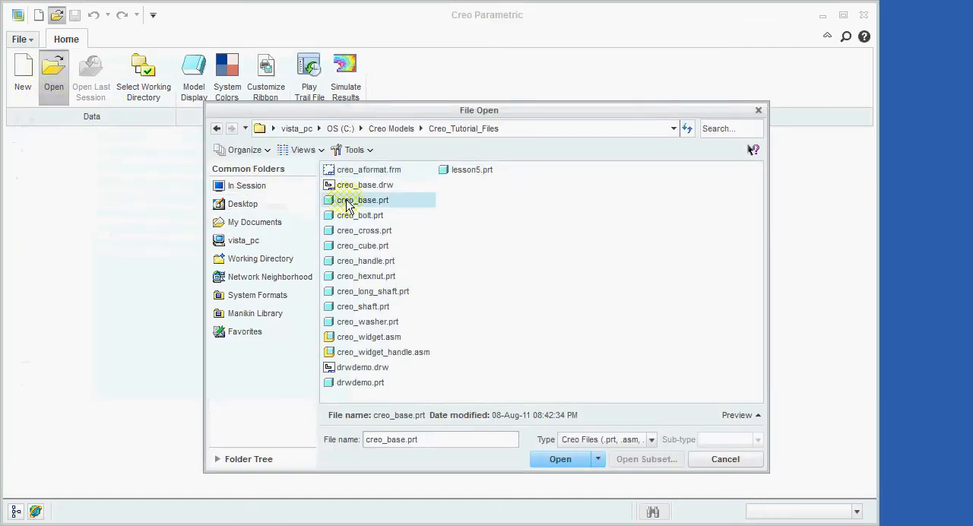
Step: Open creo_base.prt and start a new Extrude feature on it
left_click(560, 458)
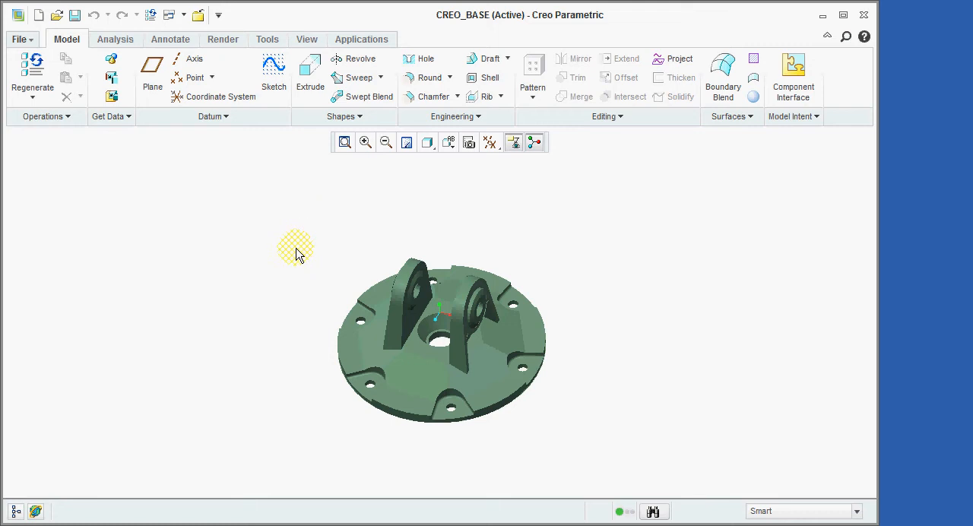
mouse_move(131, 98)
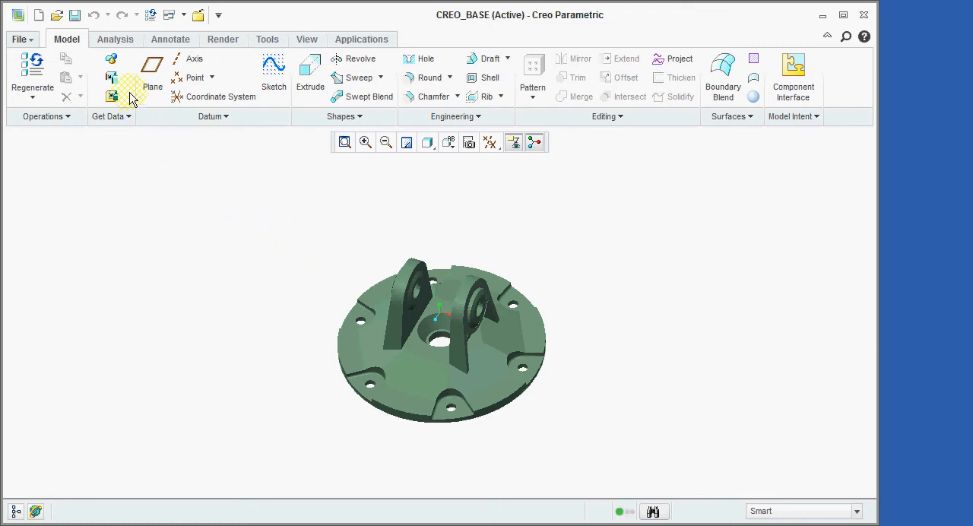
mouse_move(530, 68)
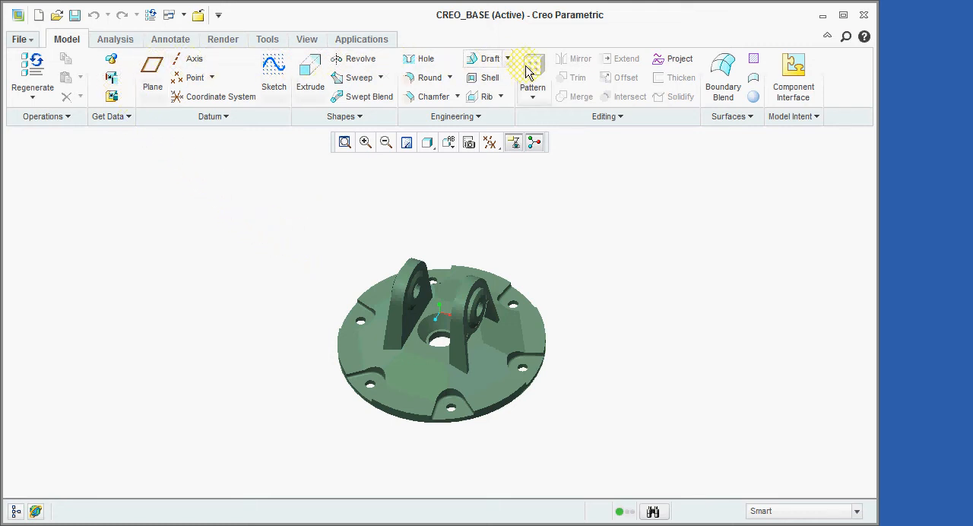
mouse_move(310, 145)
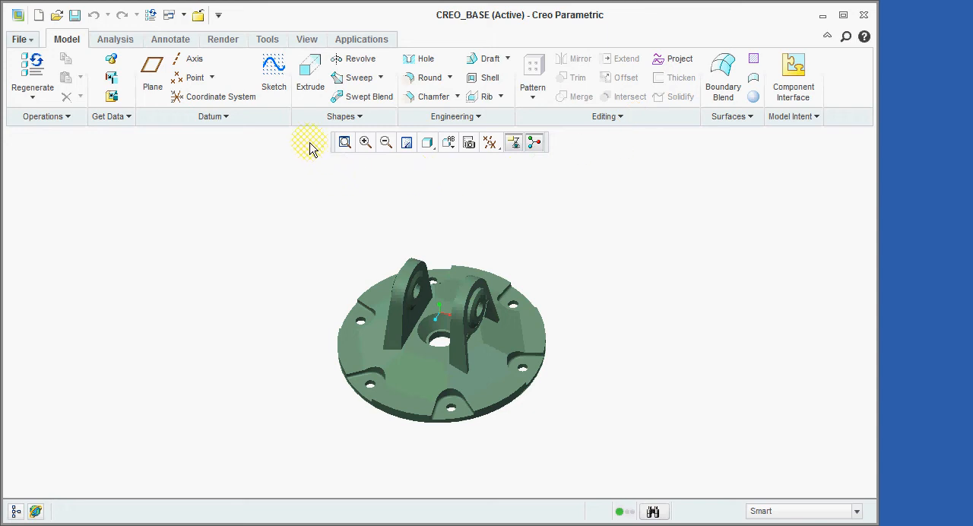
mouse_move(308, 133)
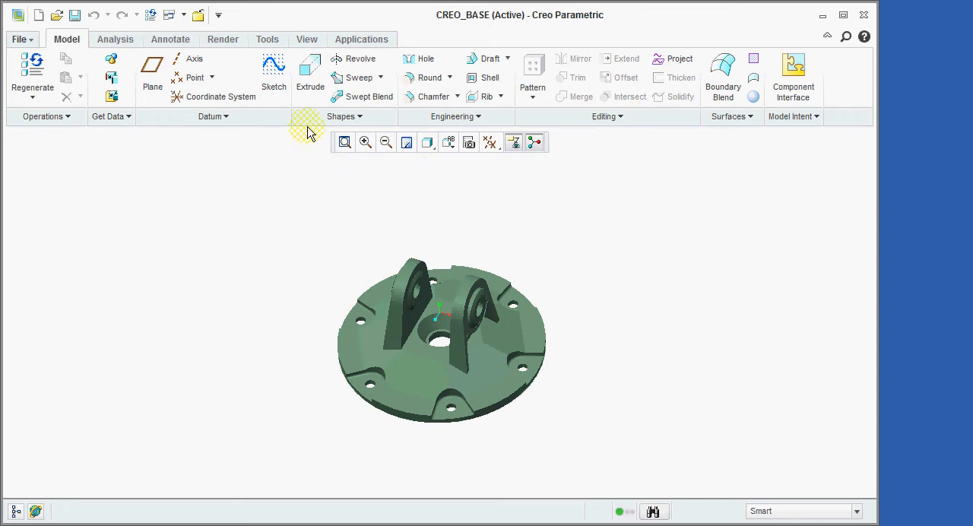
left_click(310, 72)
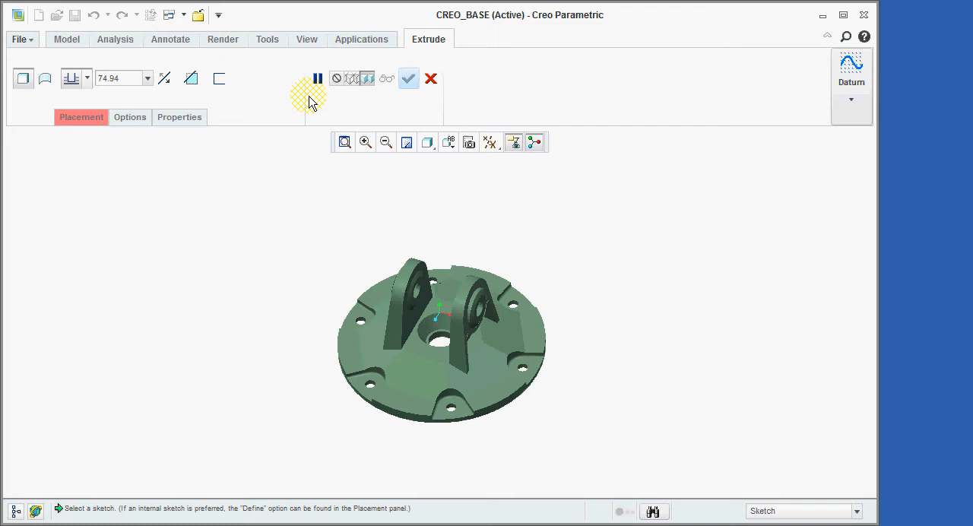
mouse_move(201, 513)
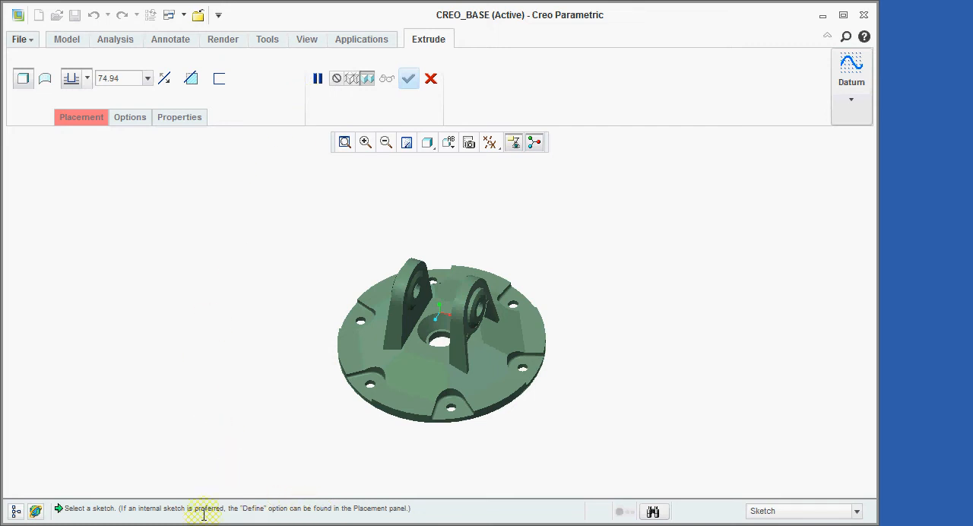
mouse_move(243, 510)
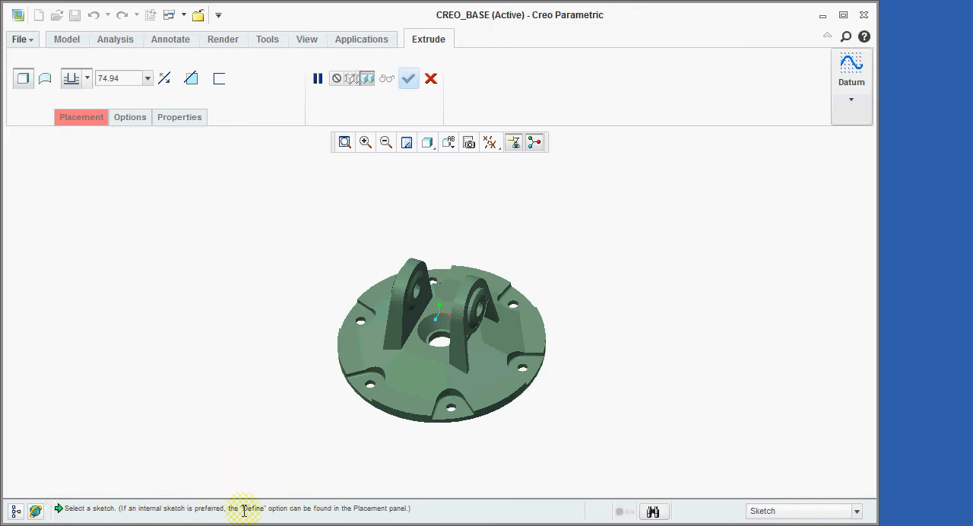
mouse_move(150, 508)
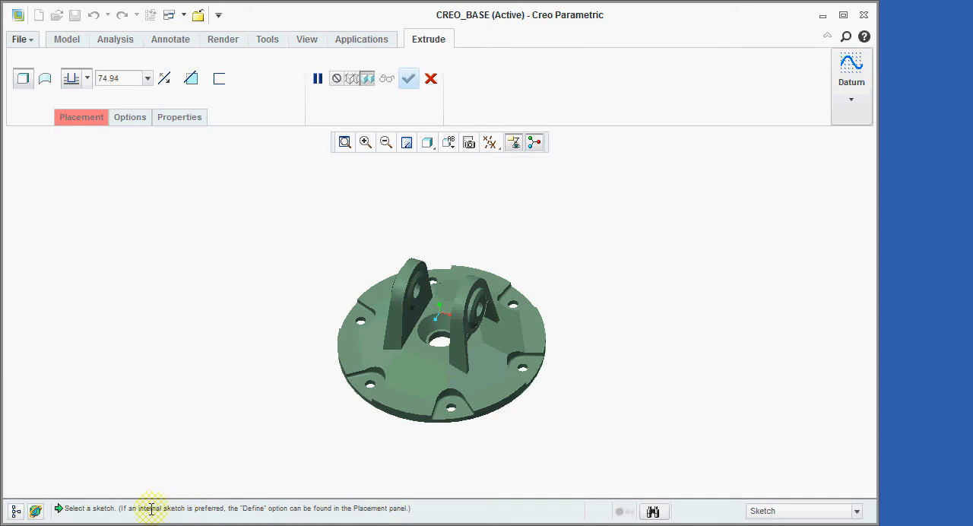
mouse_move(181, 360)
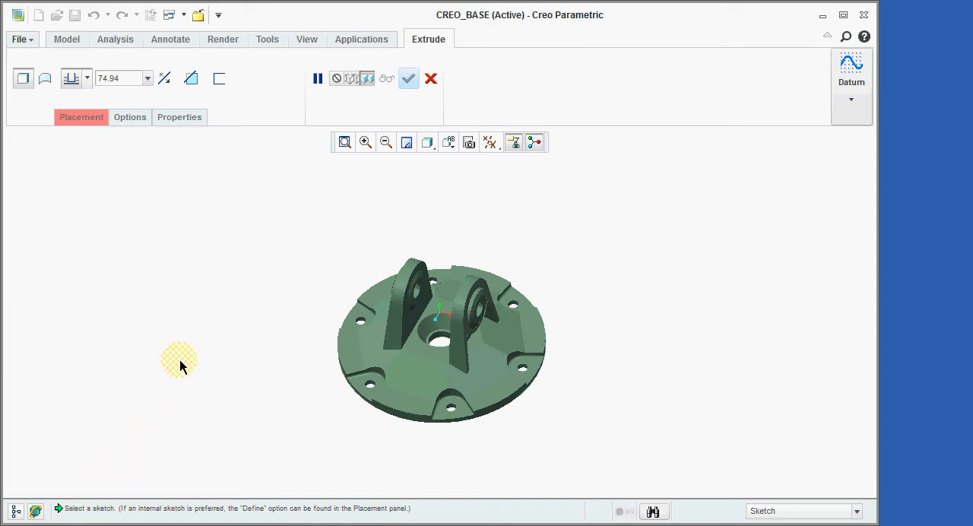
mouse_move(329, 189)
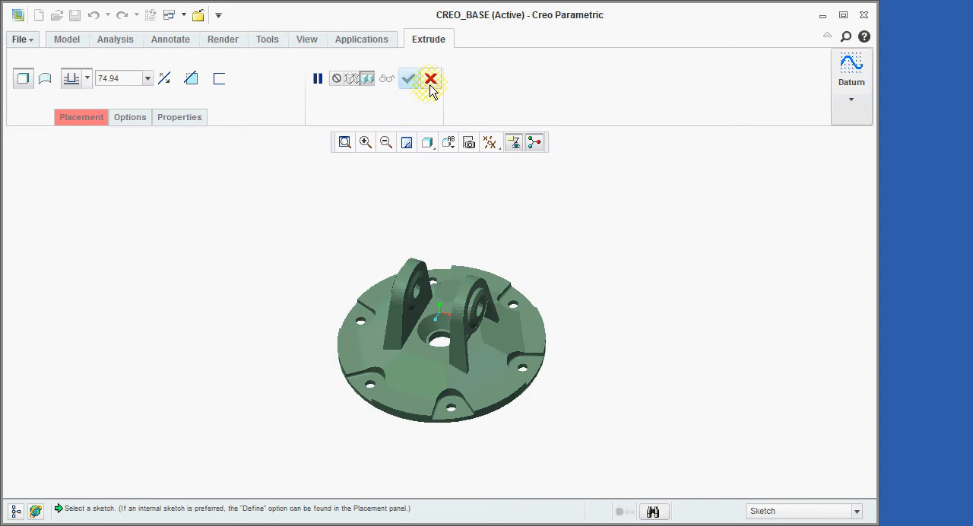
Step: Cancel the Extrude feature without sketching, leaving creo_base unchanged
left_click(430, 78)
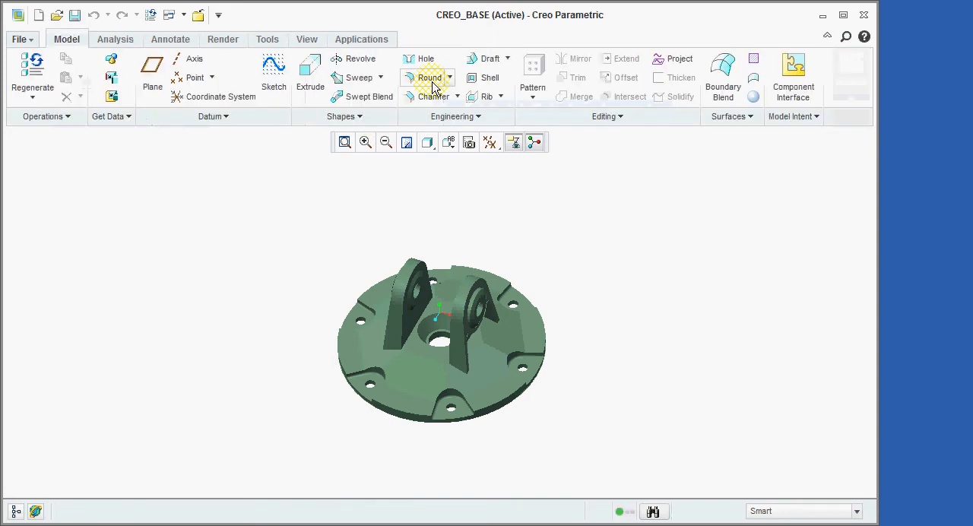
mouse_move(287, 207)
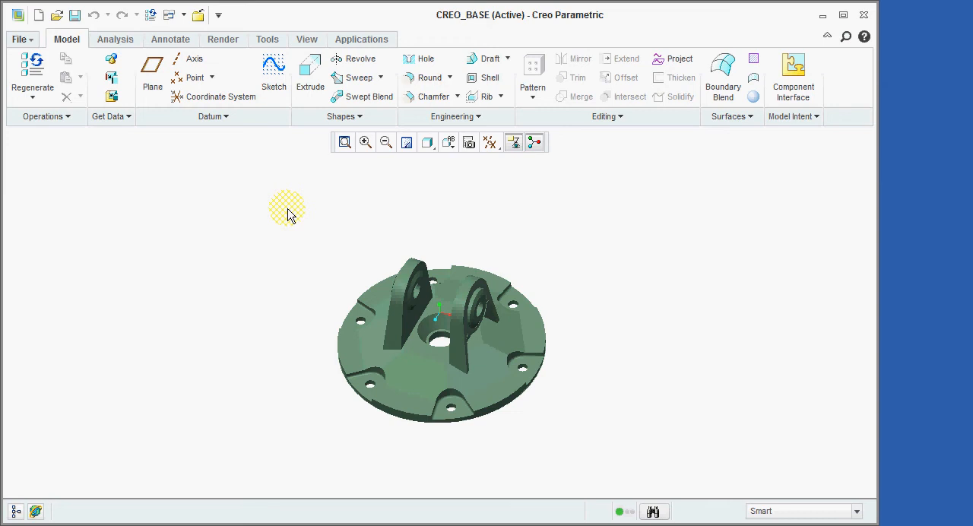
mouse_move(296, 235)
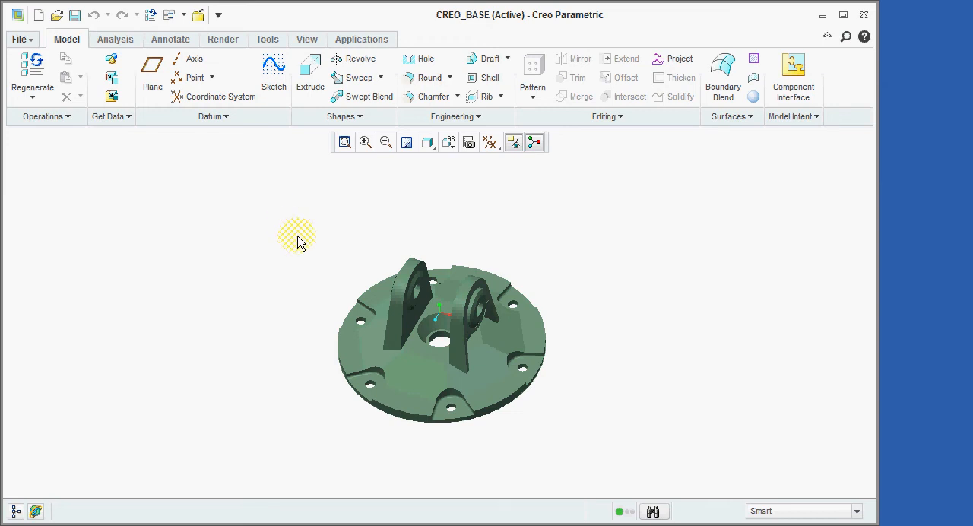
mouse_move(306, 250)
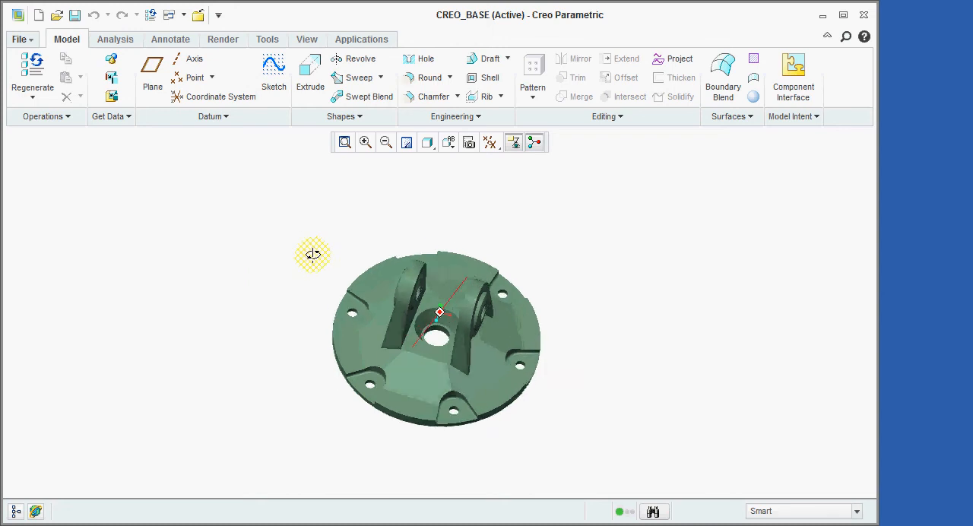
Step: Spin creo_base to view its underside and top, then zoom in and out to a medium view
left_click_drag(437, 312, 425, 320)
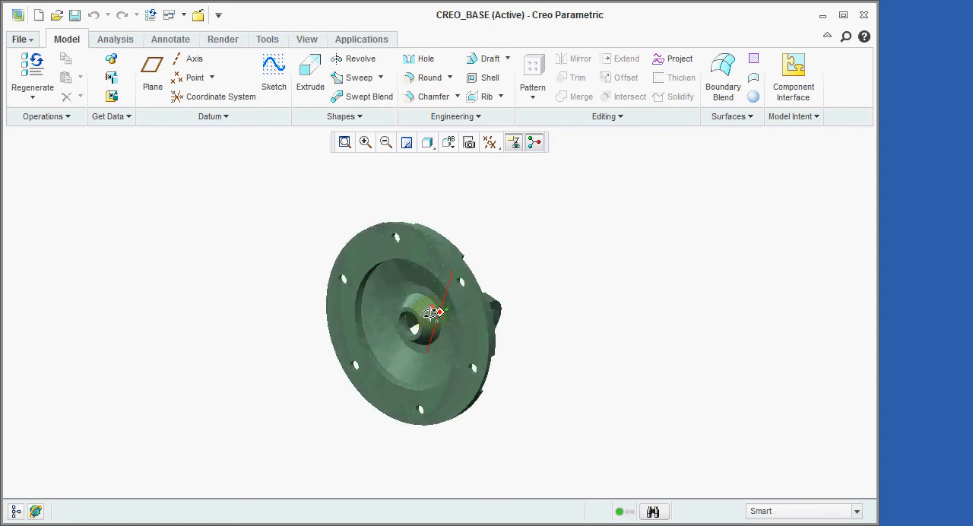
left_click_drag(432, 312, 547, 376)
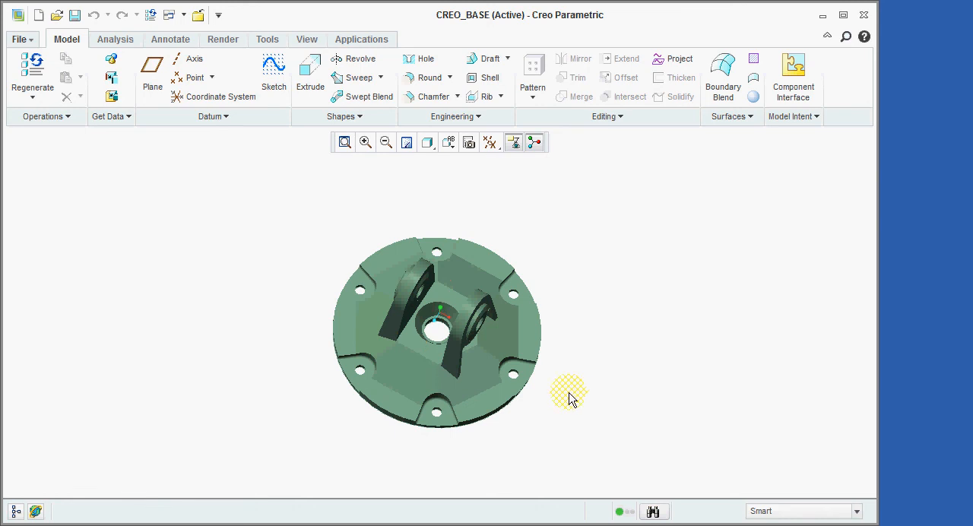
left_click_drag(570, 395, 441, 350)
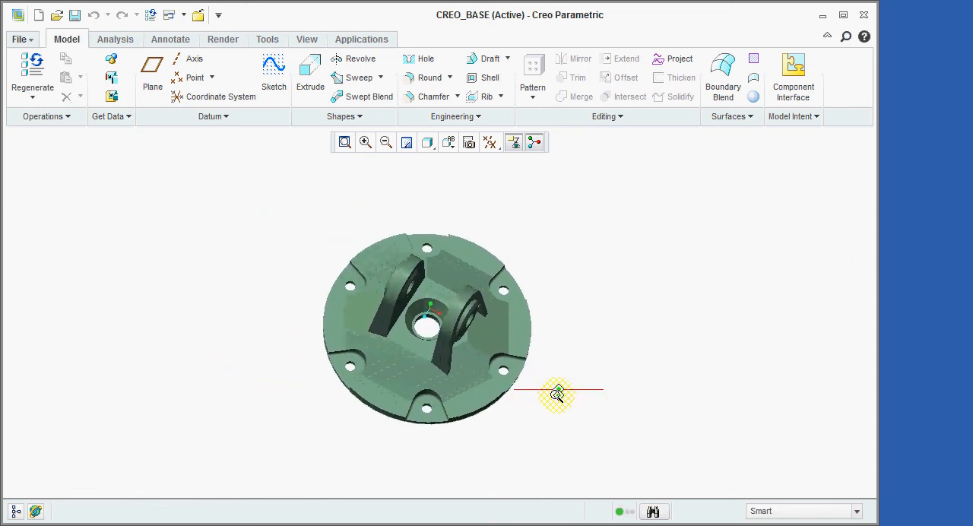
left_click_drag(557, 393, 557, 456)
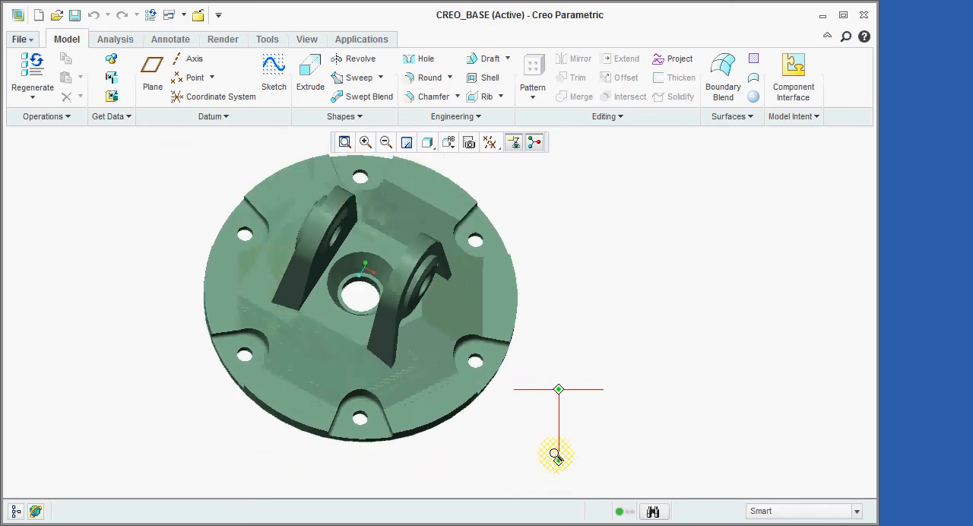
left_click_drag(559, 456, 558, 327)
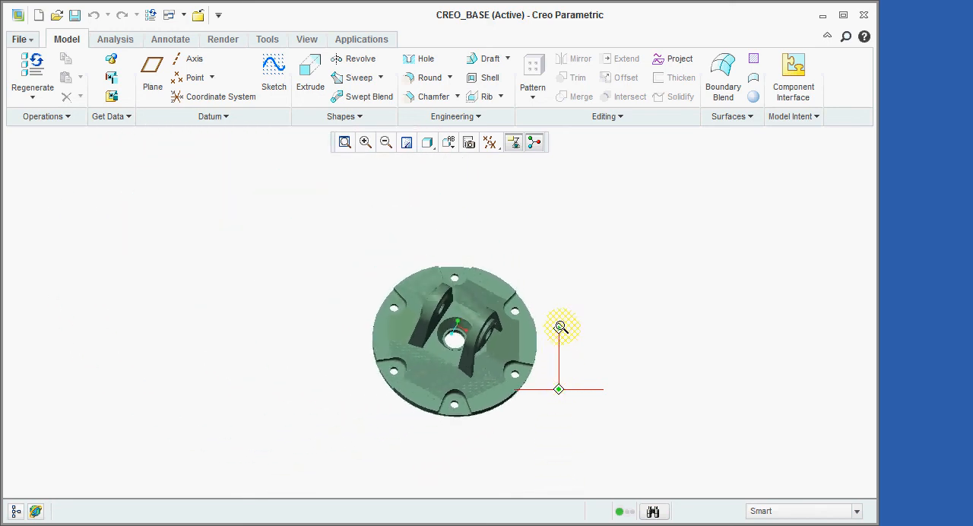
left_click_drag(559, 327, 570, 395)
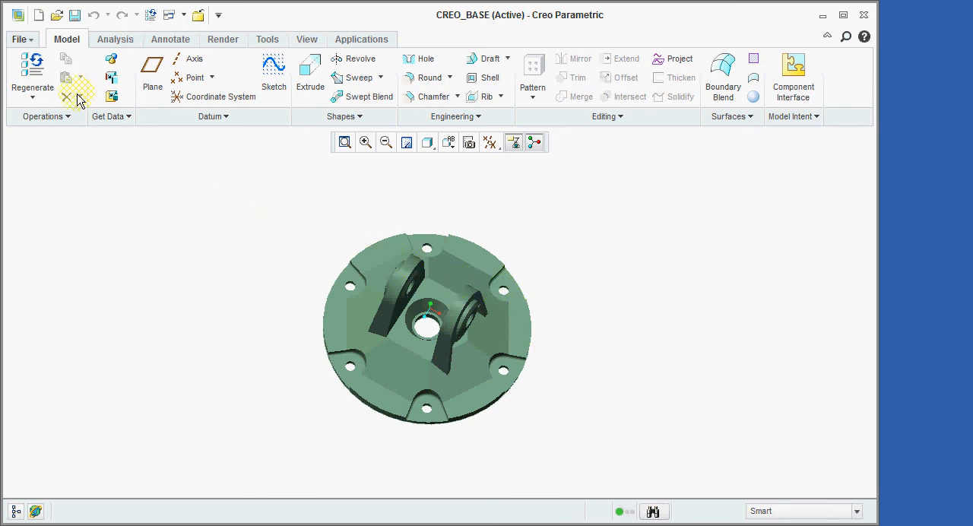
Step: Open the Creo Parametric Help Center from the File menu's Help options
left_click(20, 39)
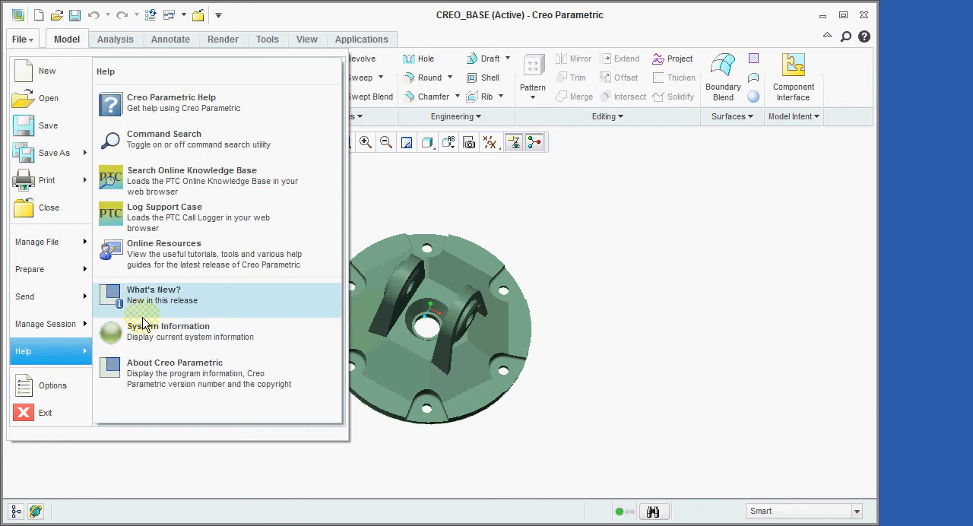
left_click(171, 97)
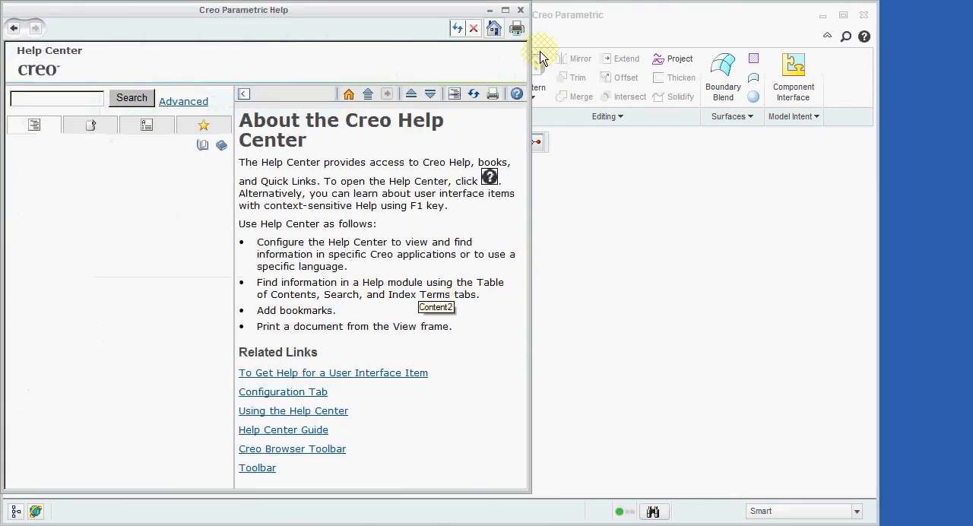
left_click(33, 124)
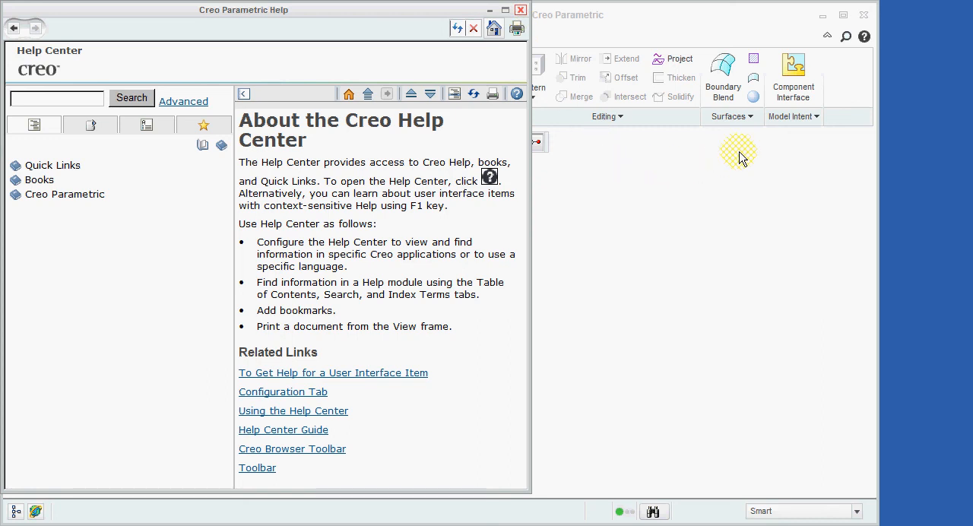